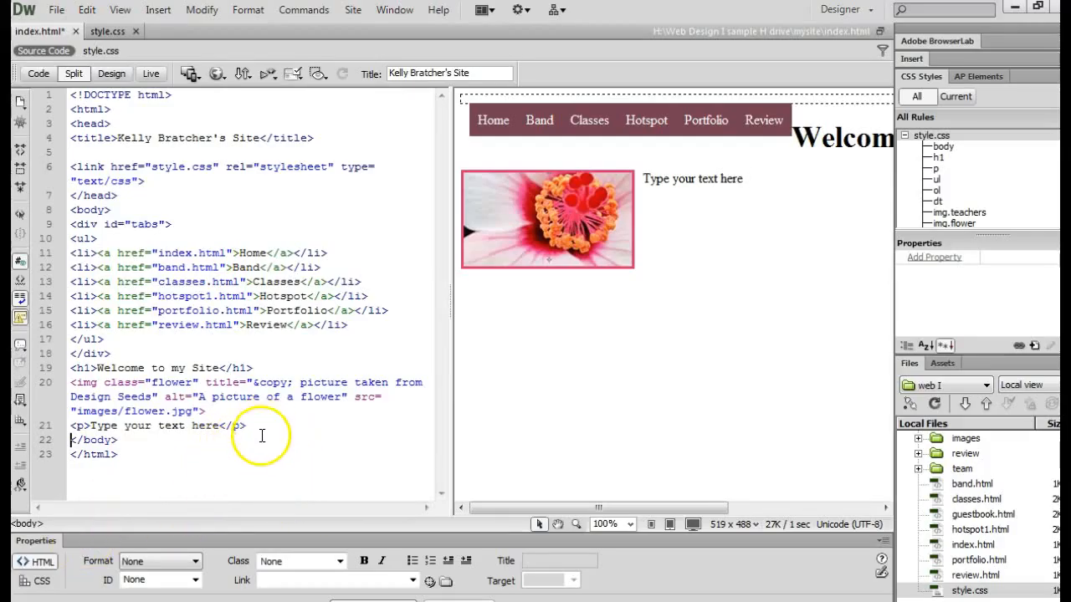
mouse_move(288, 415)
type("<div id=\"banner")
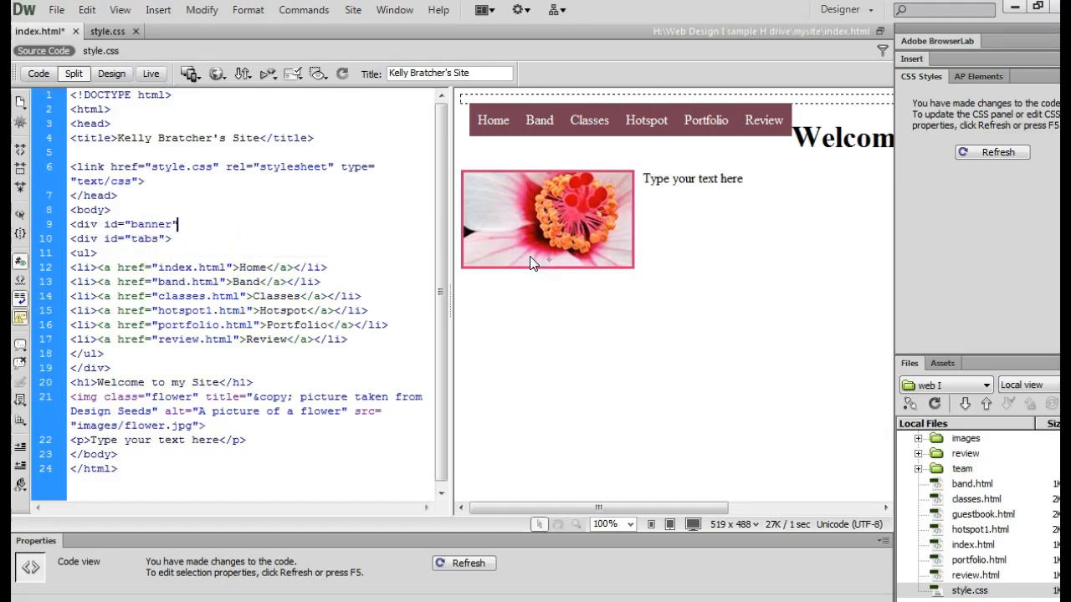
Step: Add an empty <div id="banner"></div> right after the <body> tag of index.html
type("</div>")
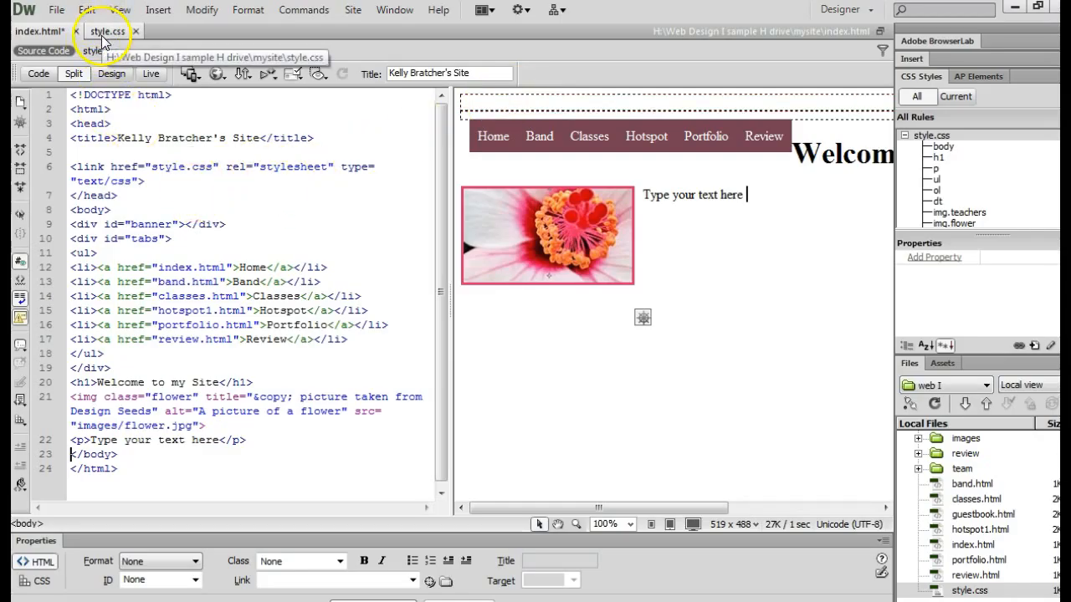
Step: Start a #banner rule in style.css with width 800px
left_click(94, 30)
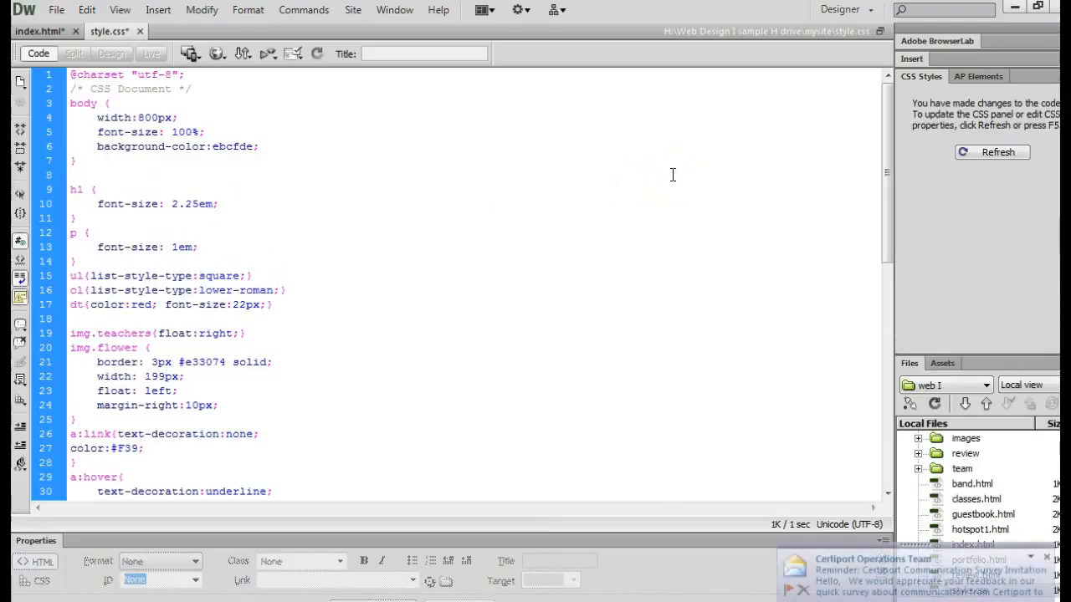
type("#")
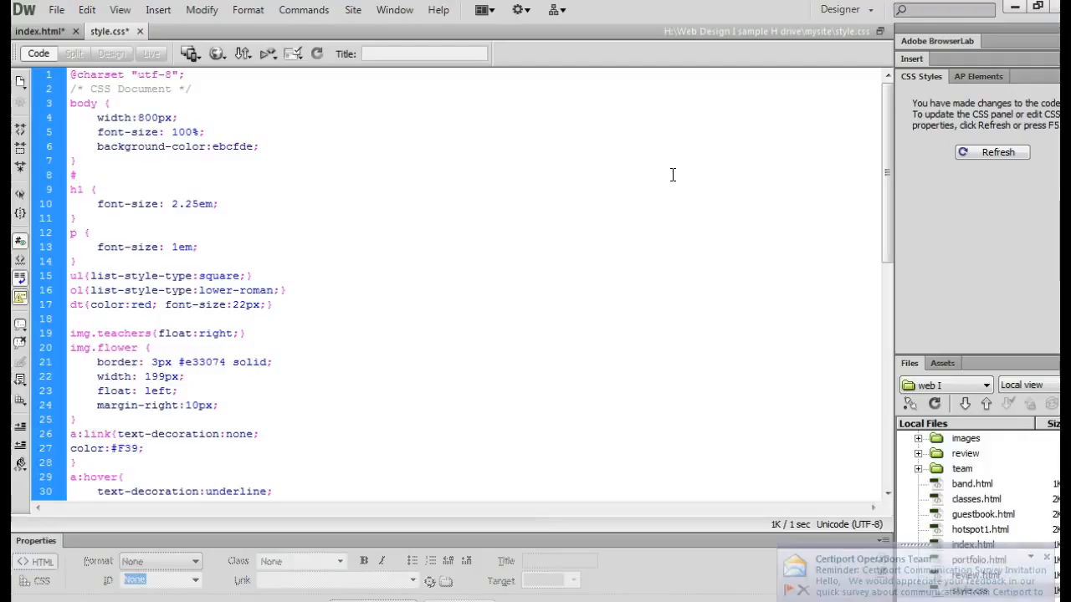
type("banner")
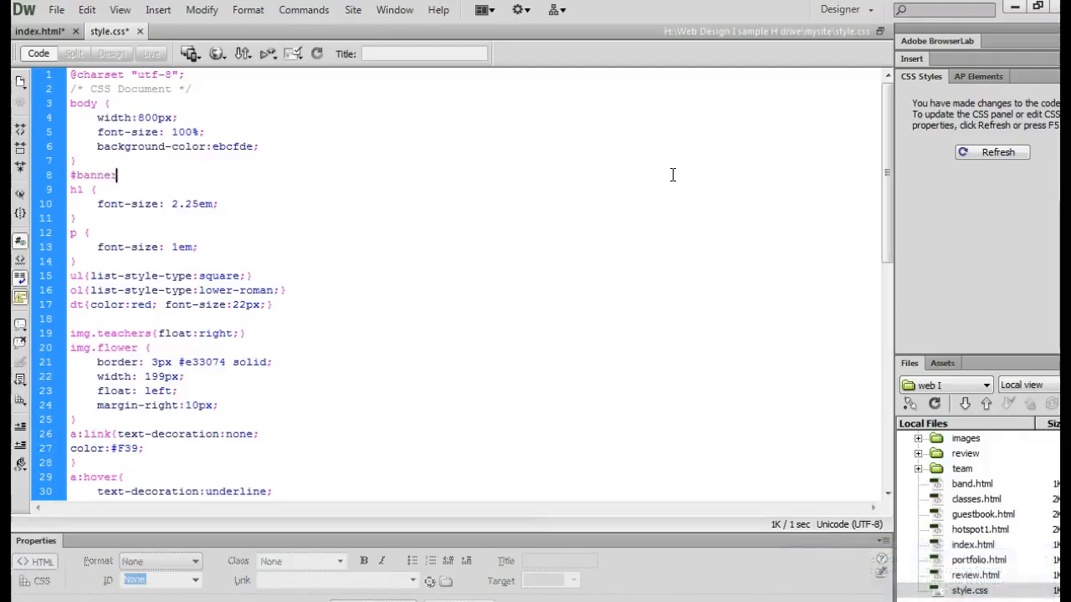
type("{")
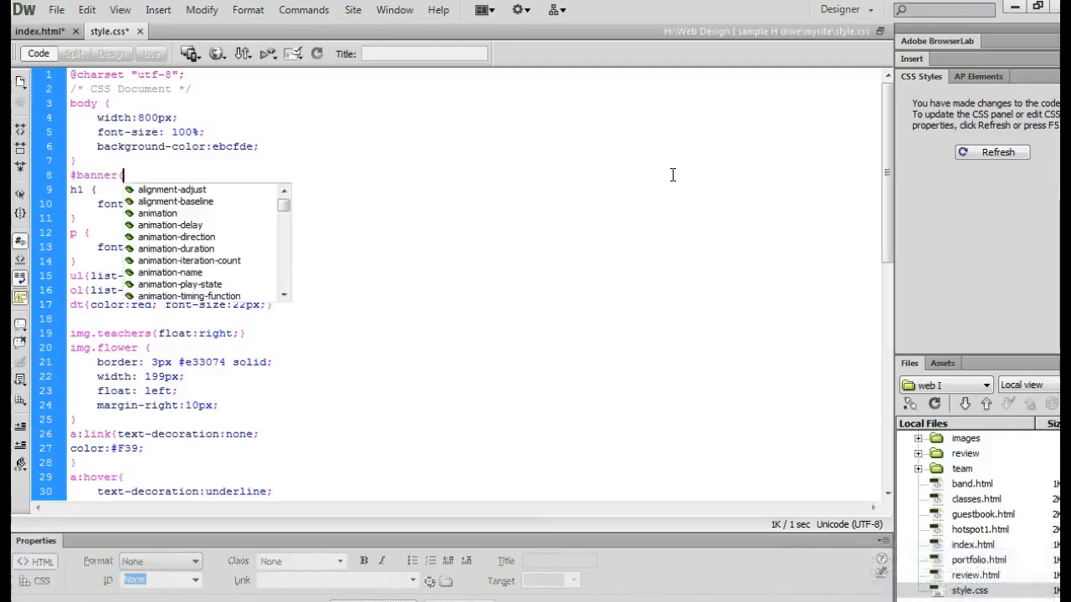
type("width:")
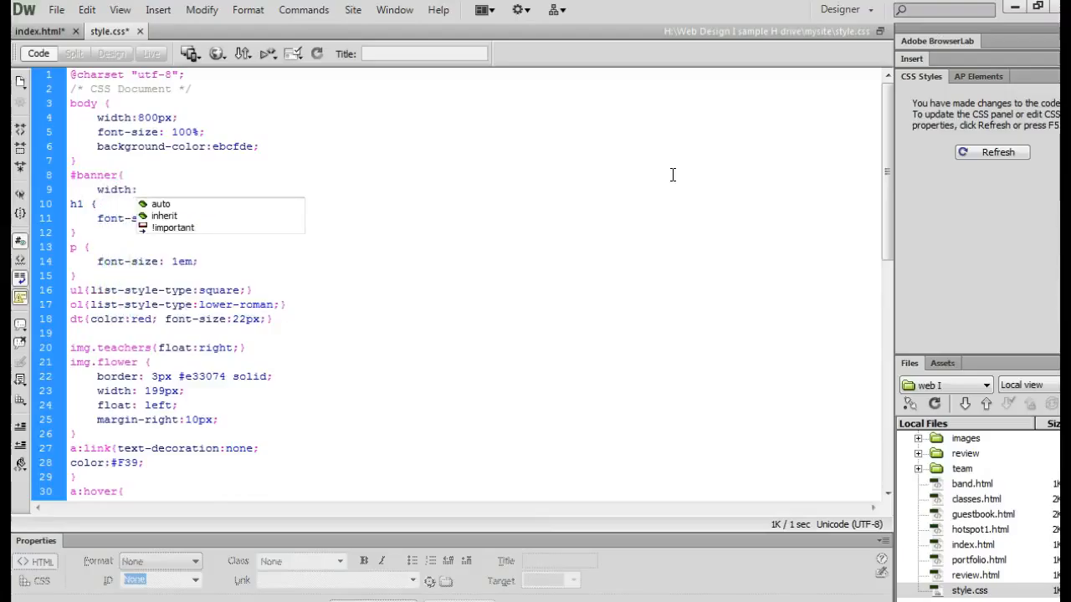
type("800px")
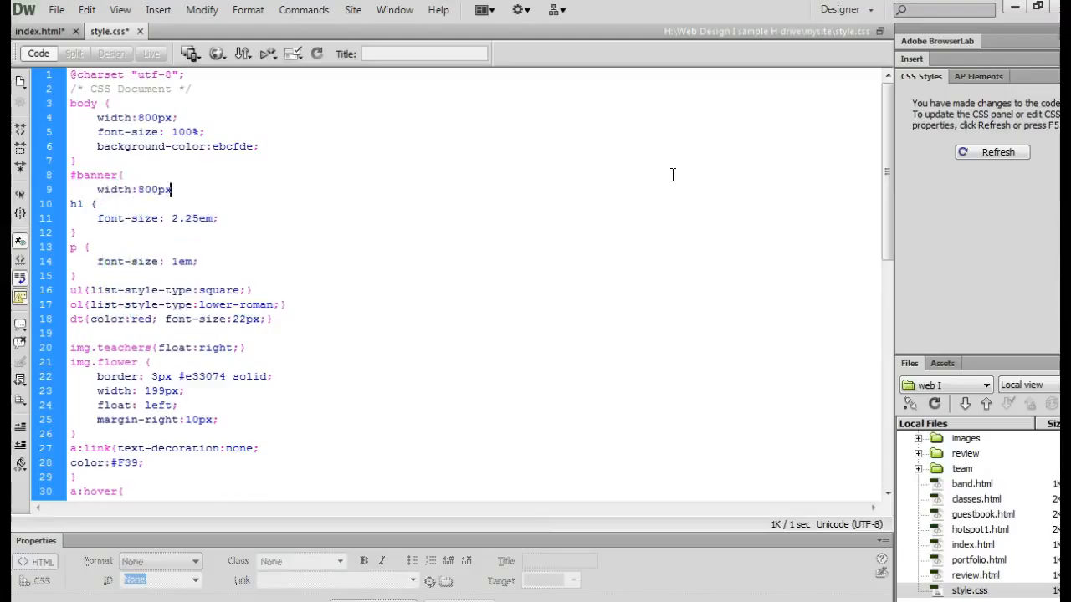
Step: Give #banner a height of 200px and begin its background-image property
type("height:")
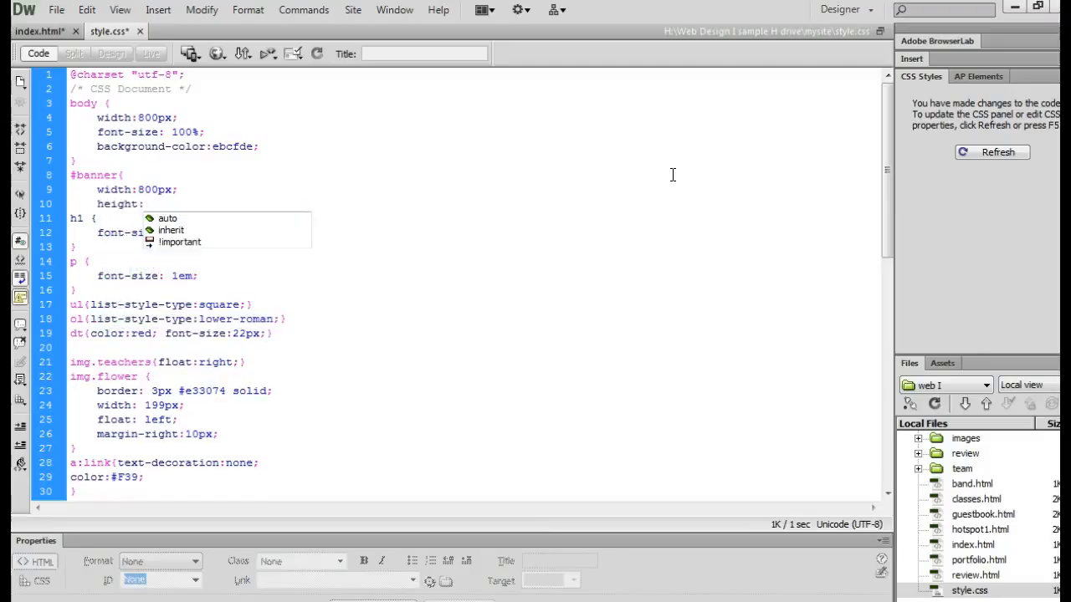
type("200px;")
type("}")
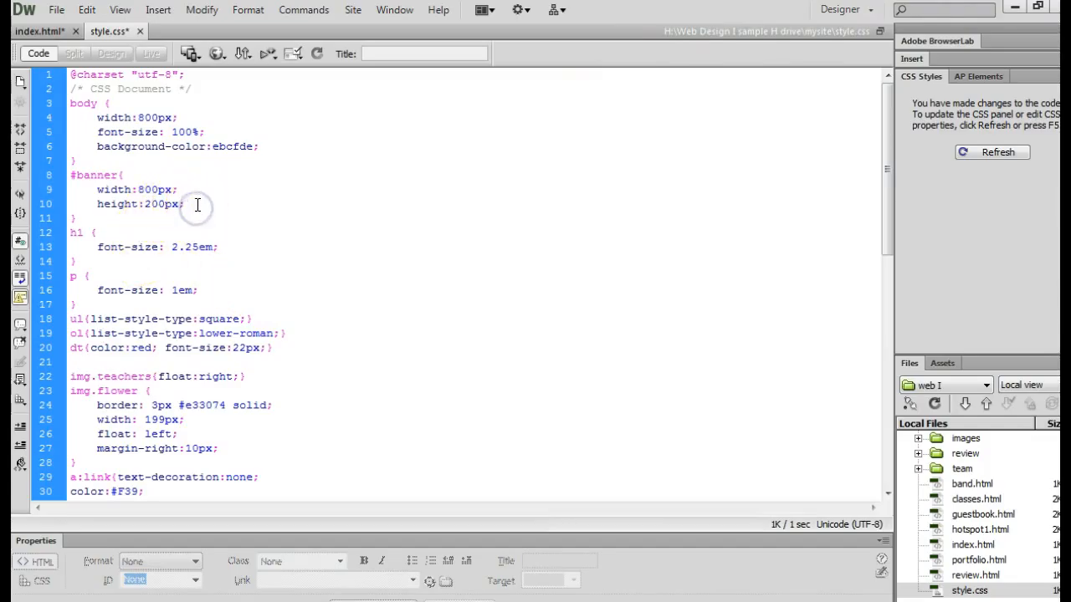
type("background-image:")
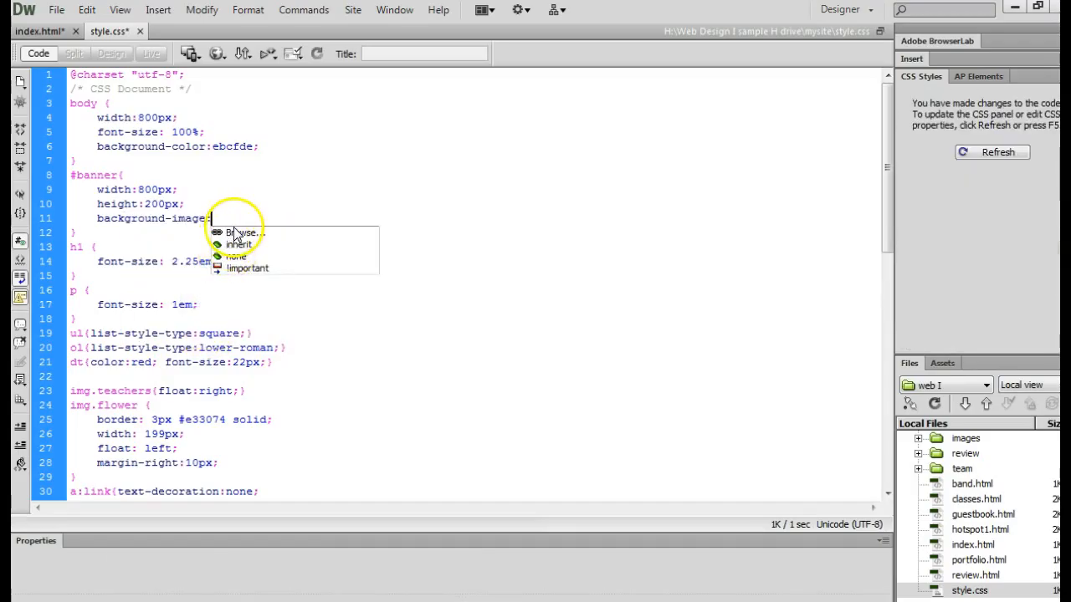
Step: Set #banner background-image to url(images/banner.jpg) via the Browse picker
left_click(236, 231)
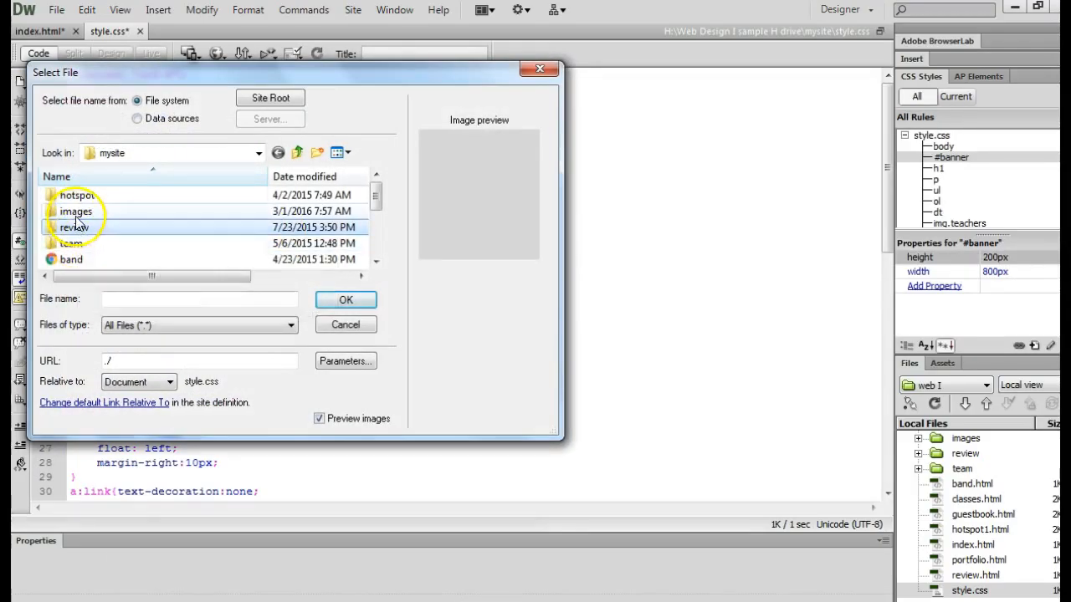
double_click(77, 211)
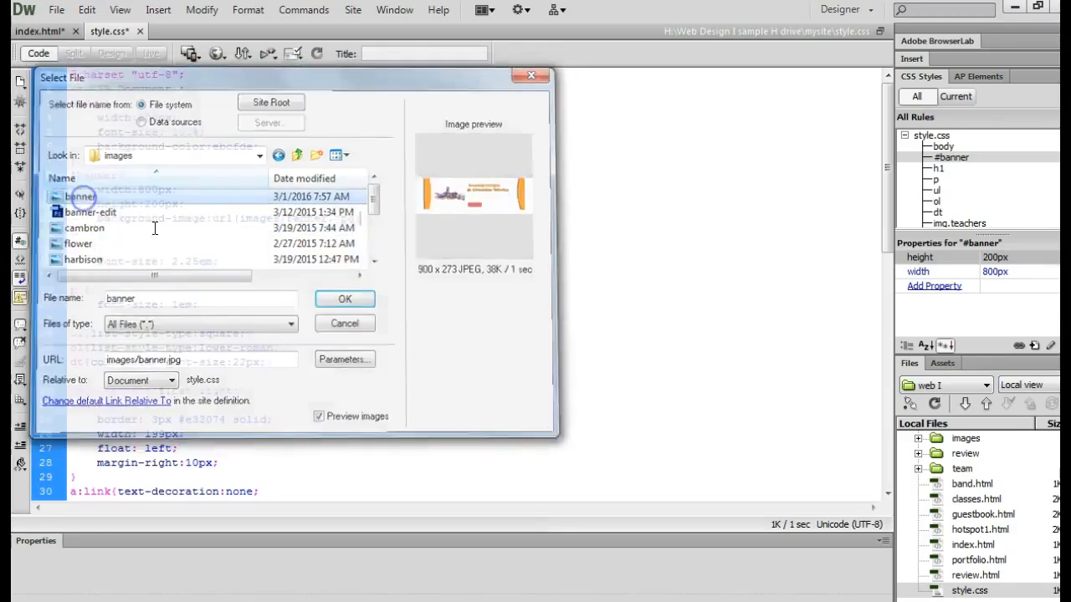
left_click(345, 298)
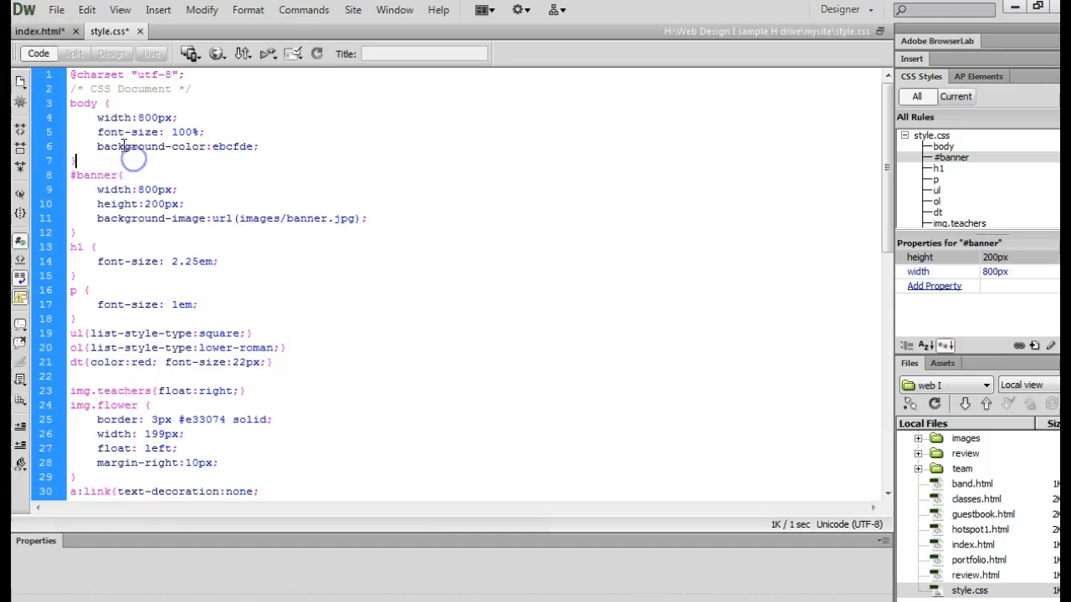
Step: Preview index.html in the browser, saving its changes when prompted
left_click(40, 32)
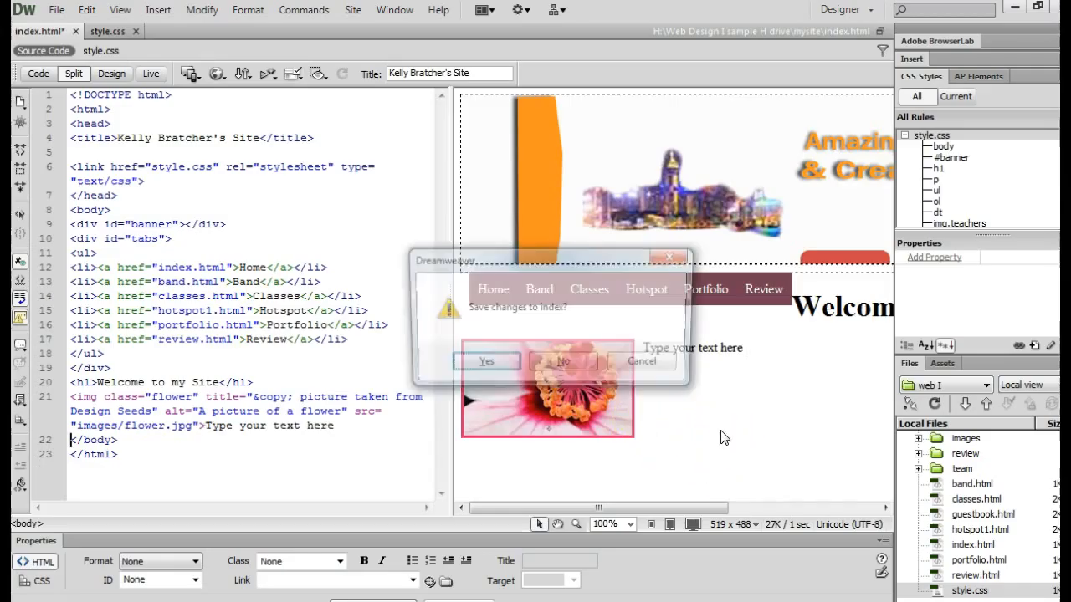
left_click(485, 362)
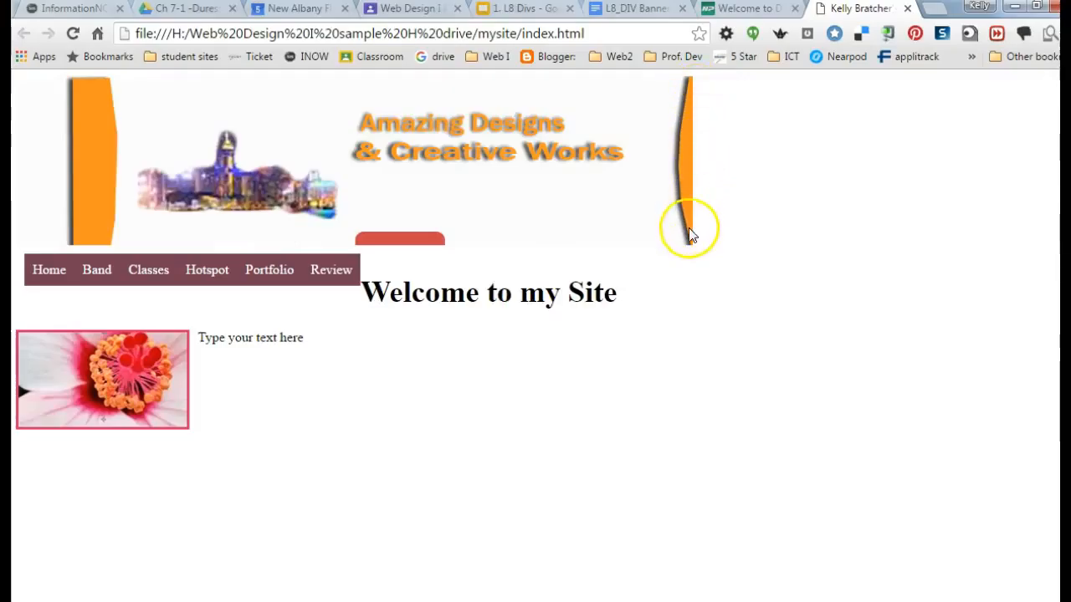
mouse_move(725, 227)
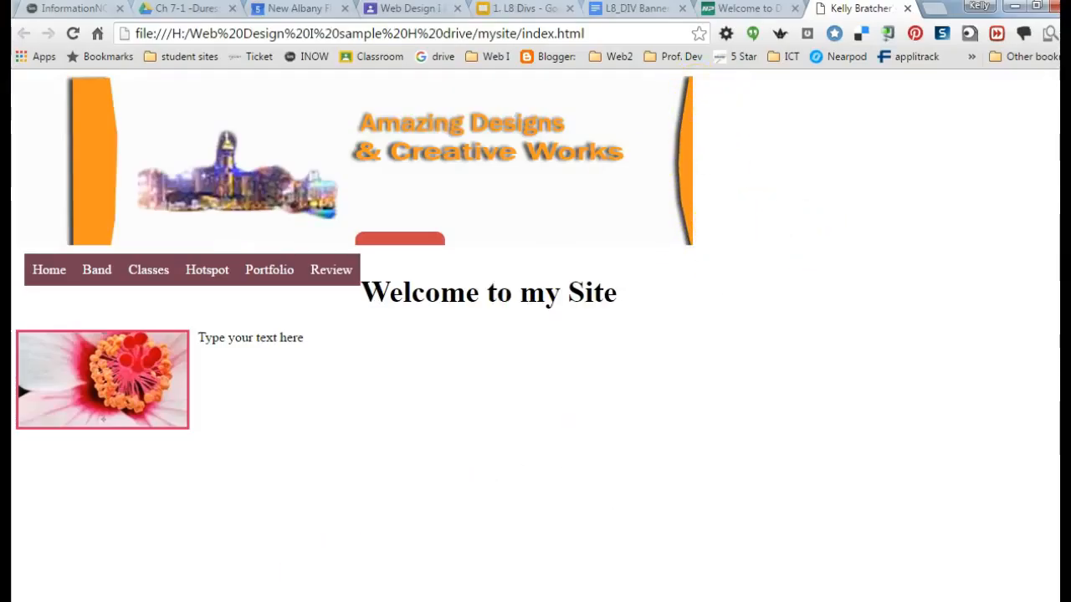
Step: Return to style.css in Dreamweaver after checking the banner in Chrome
left_click(91, 30)
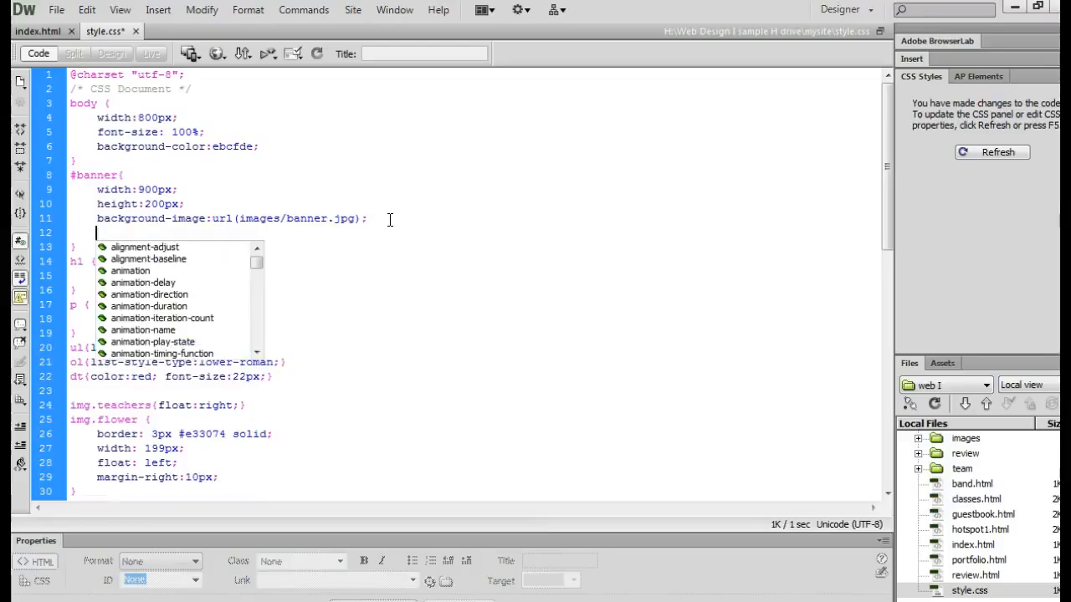
Step: Add display:block with margin-left:auto and margin-right:auto to #banner
type("disp")
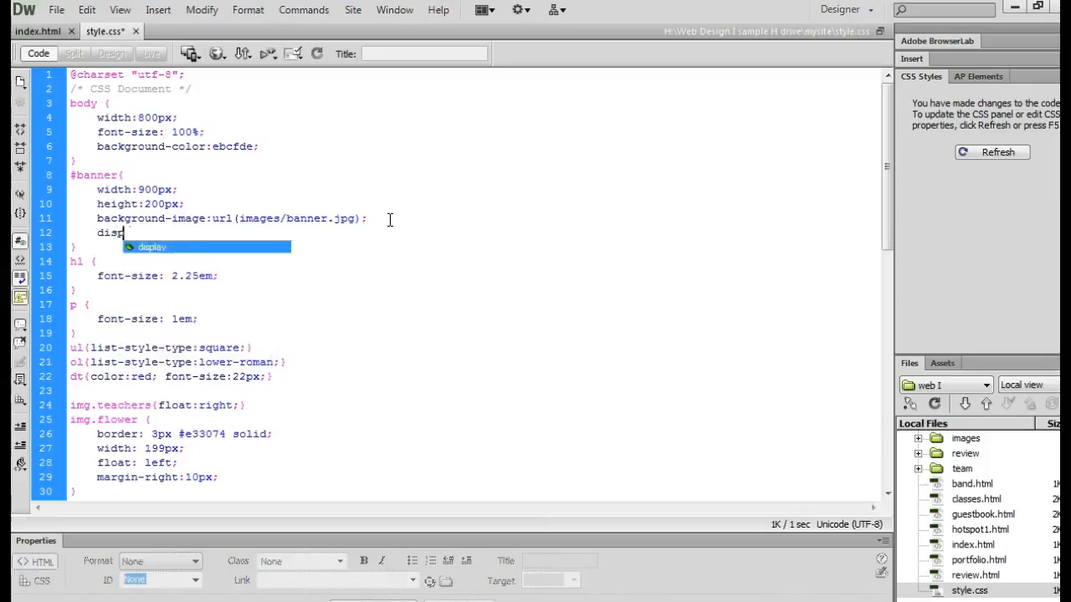
type(":block;")
type("mar")
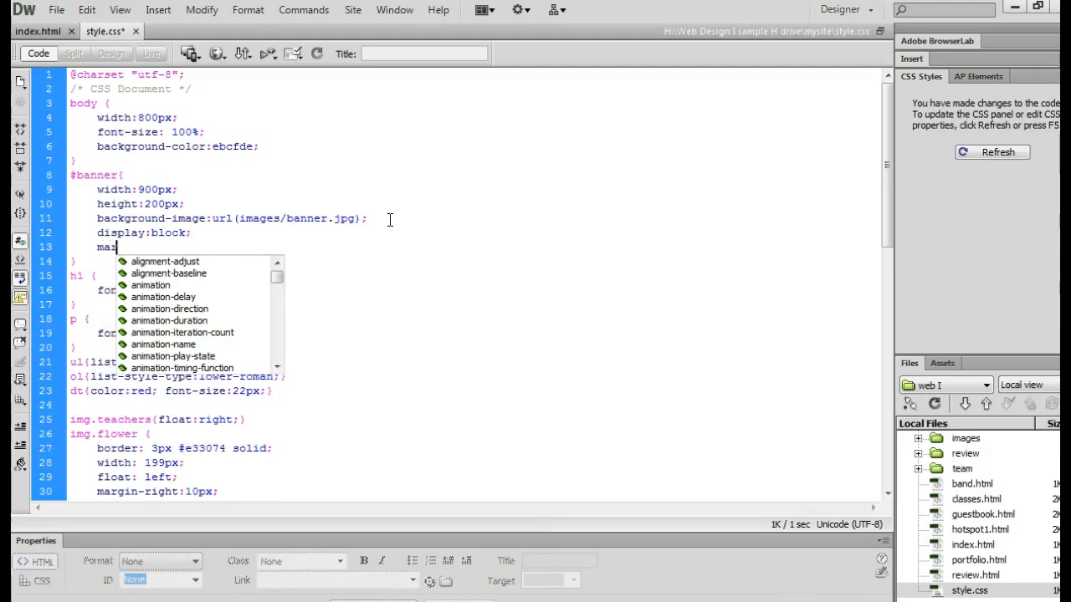
type("gin-left:")
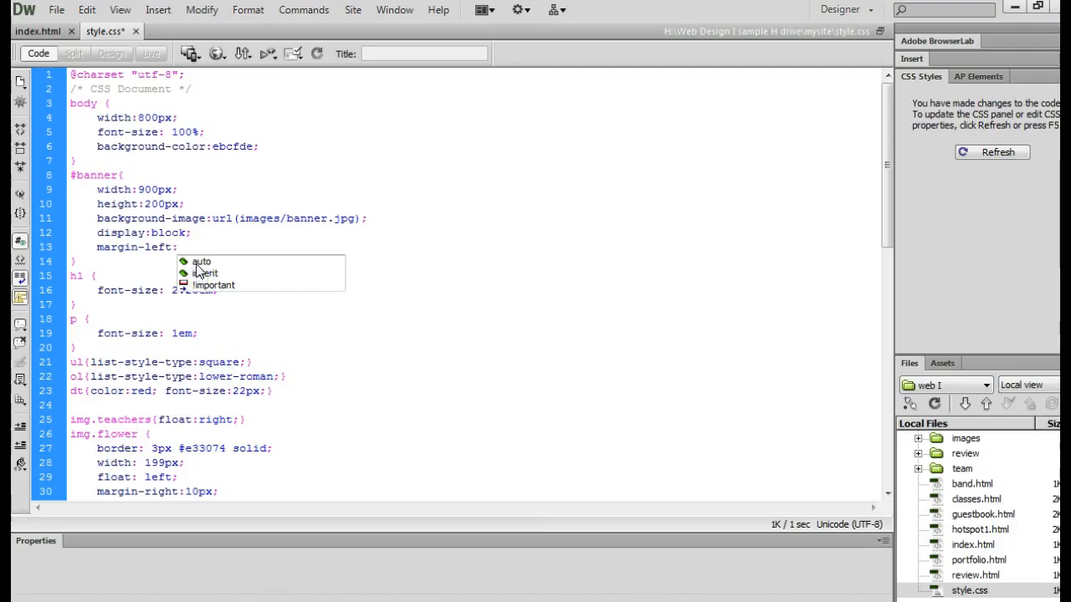
left_click(201, 261)
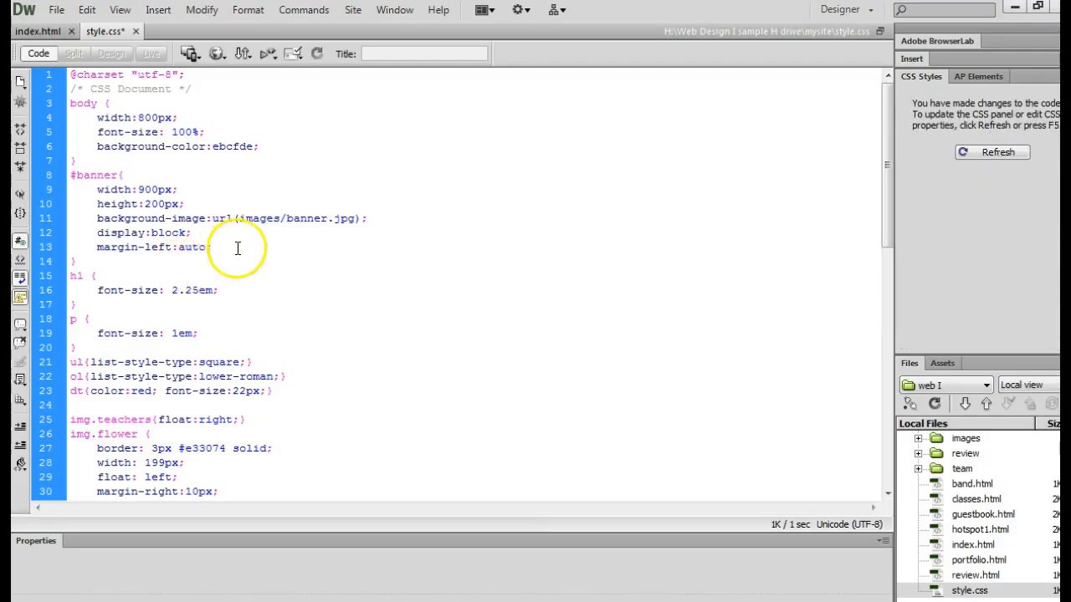
type("margin-right:auto;")
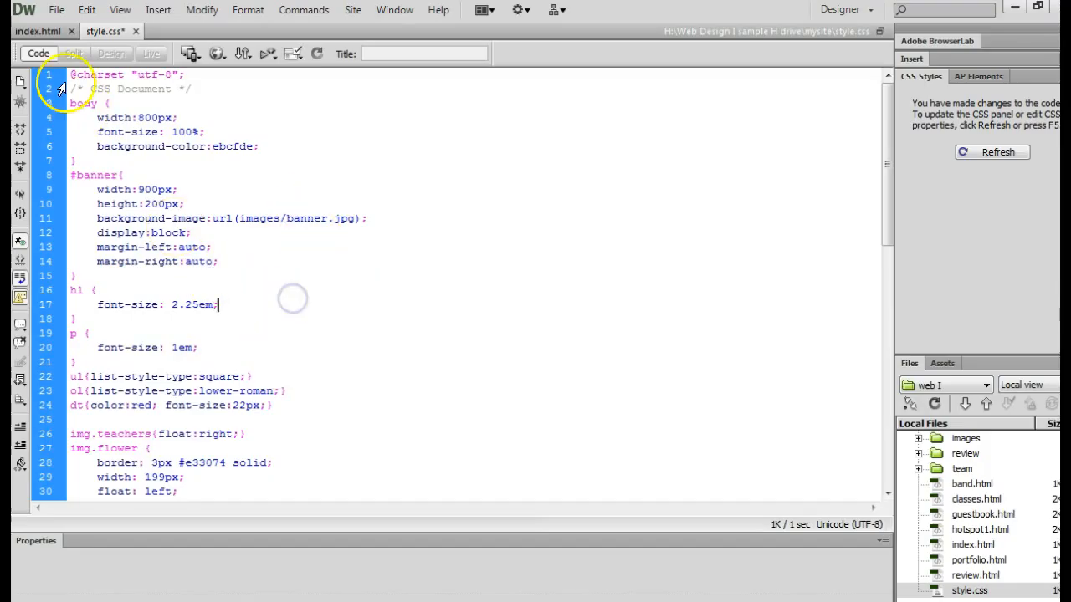
Step: Open review.html from the Files panel and show its design preview with the banner
left_click(40, 30)
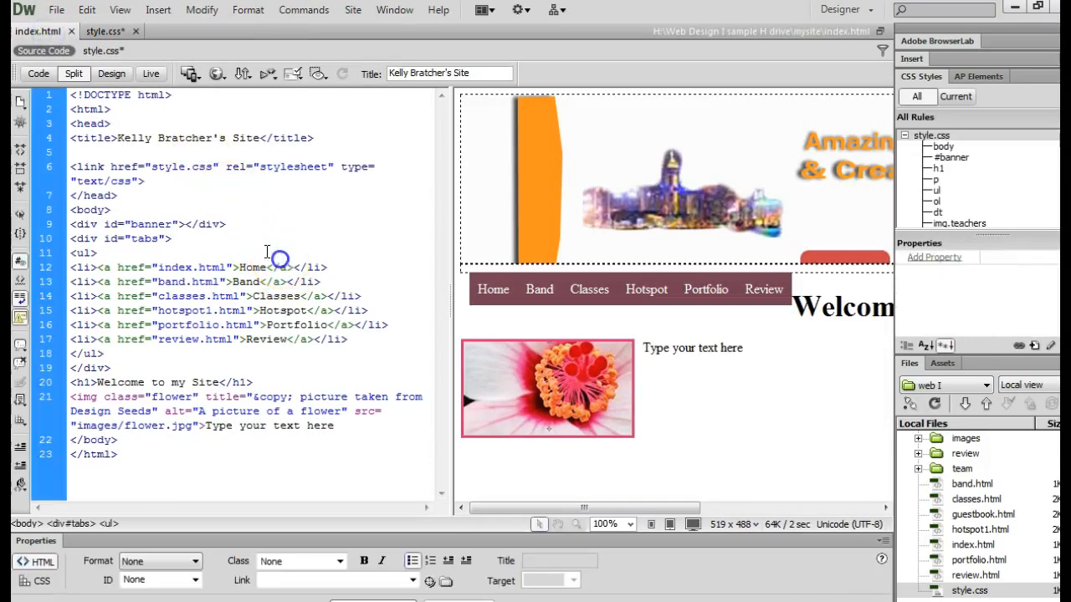
left_click(150, 224)
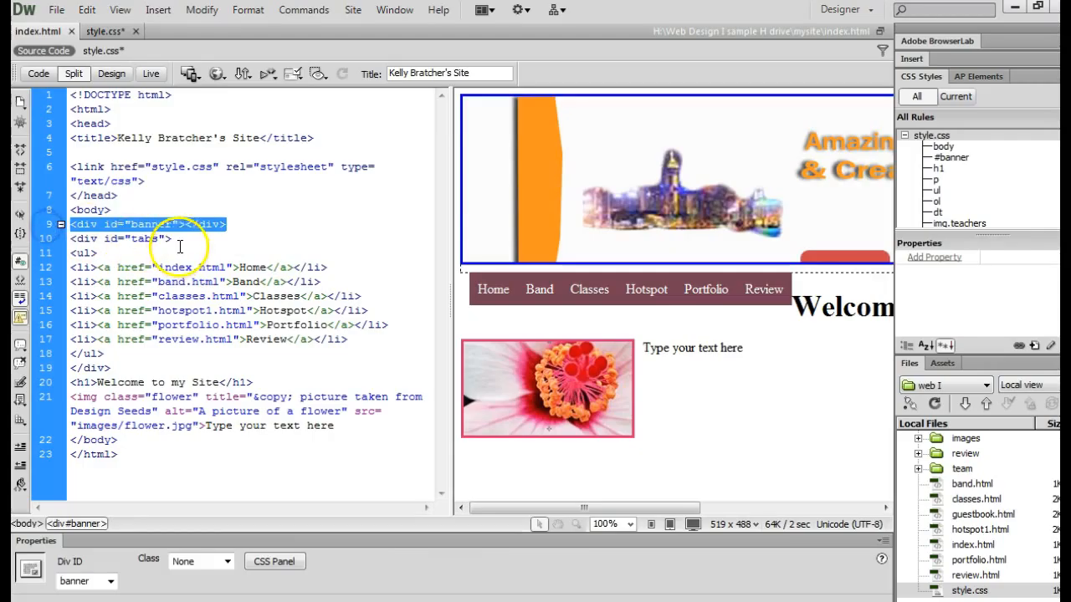
left_click(964, 580)
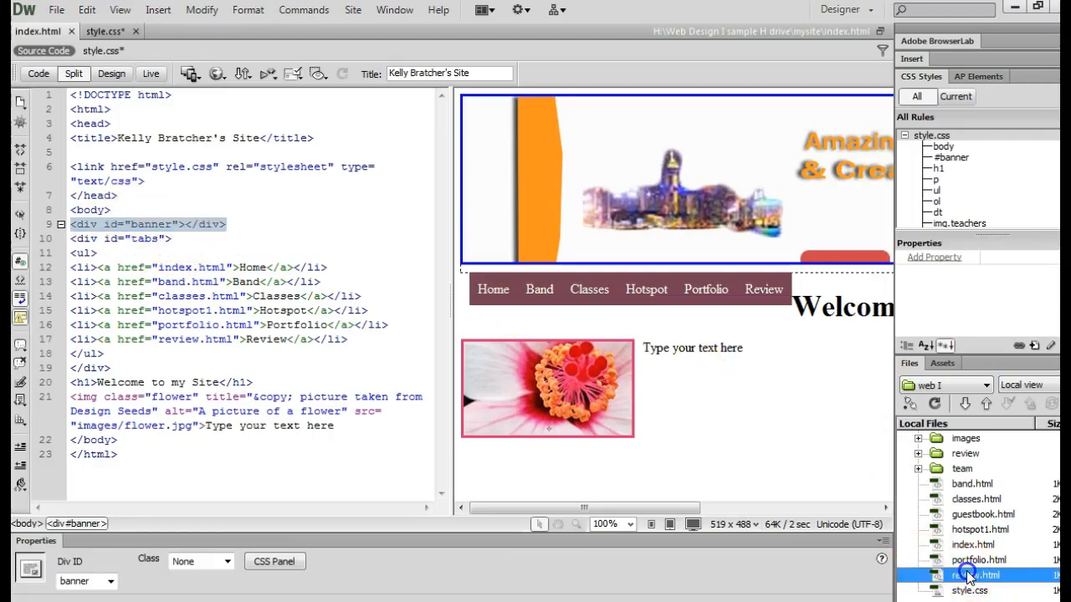
double_click(967, 575)
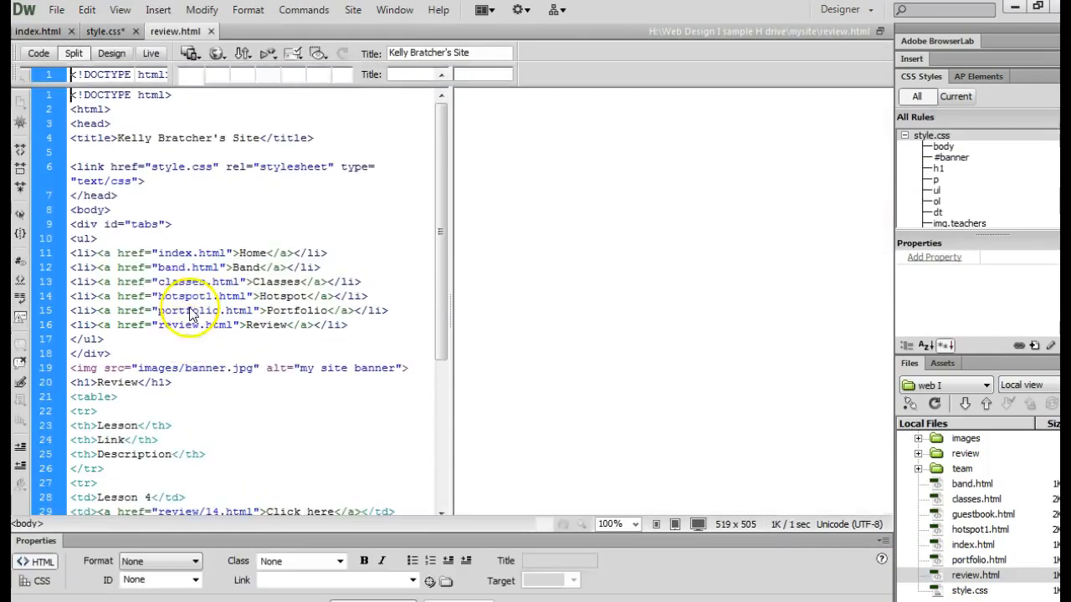
left_click(112, 73)
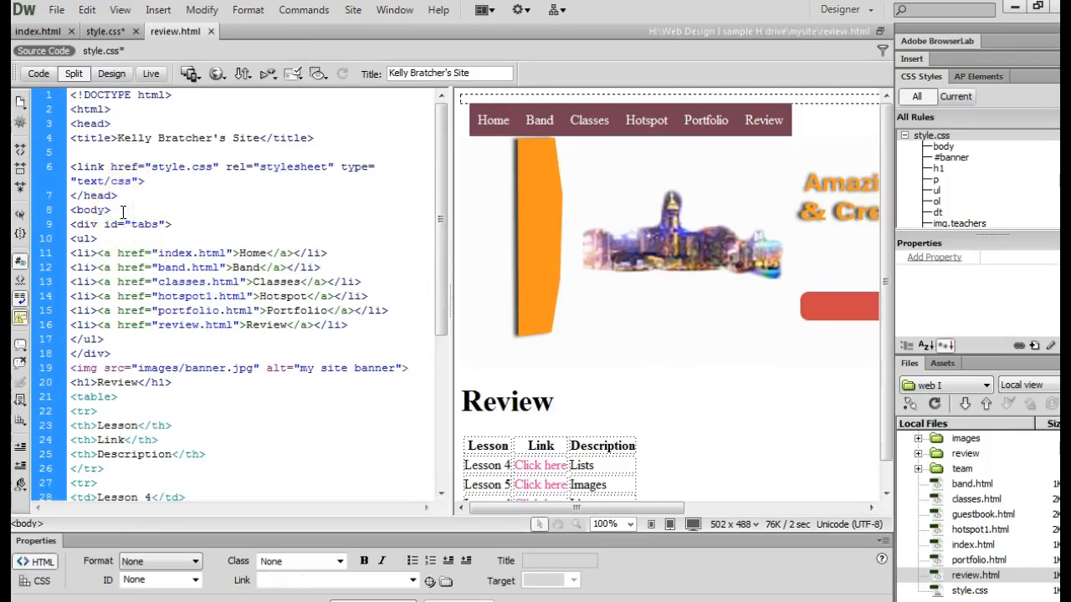